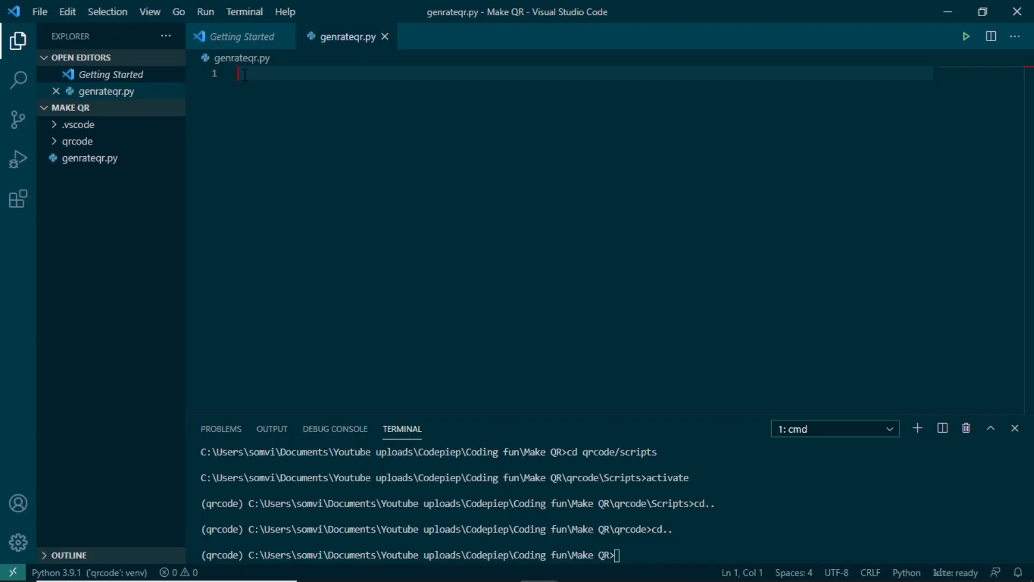
{"action": "mouse_move", "coordinate": [89, 158]}
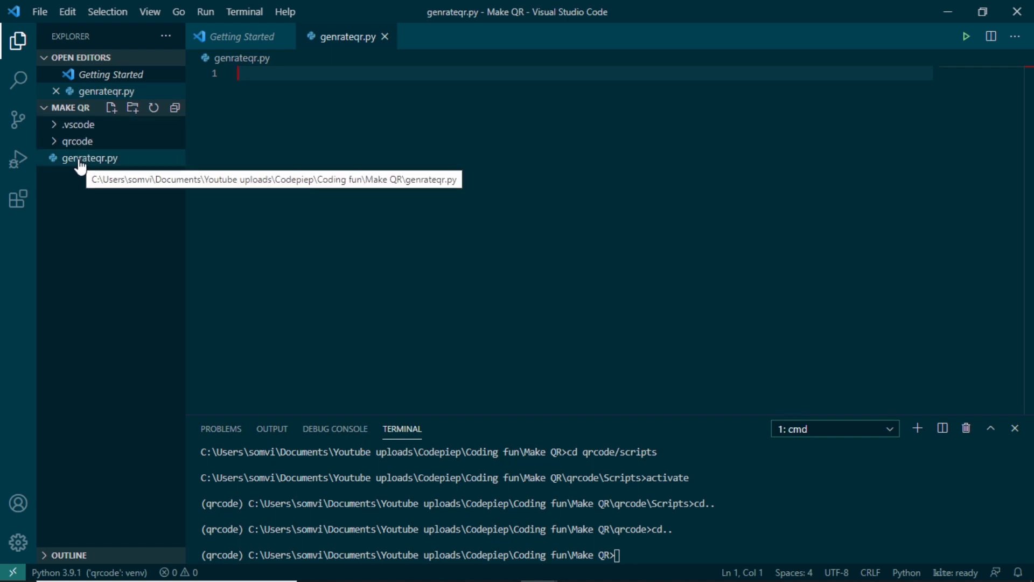
{"action": "mouse_move", "coordinate": [223, 561]}
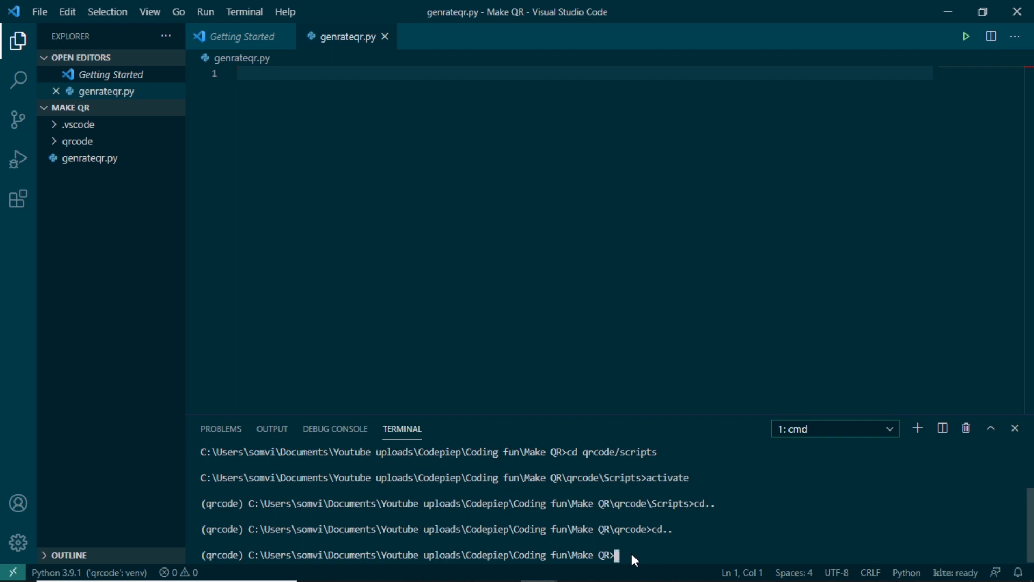
Step: Install qrcode[pil] with pip into the qrcode virtual environment
{"action": "type", "text": "pip intall"}
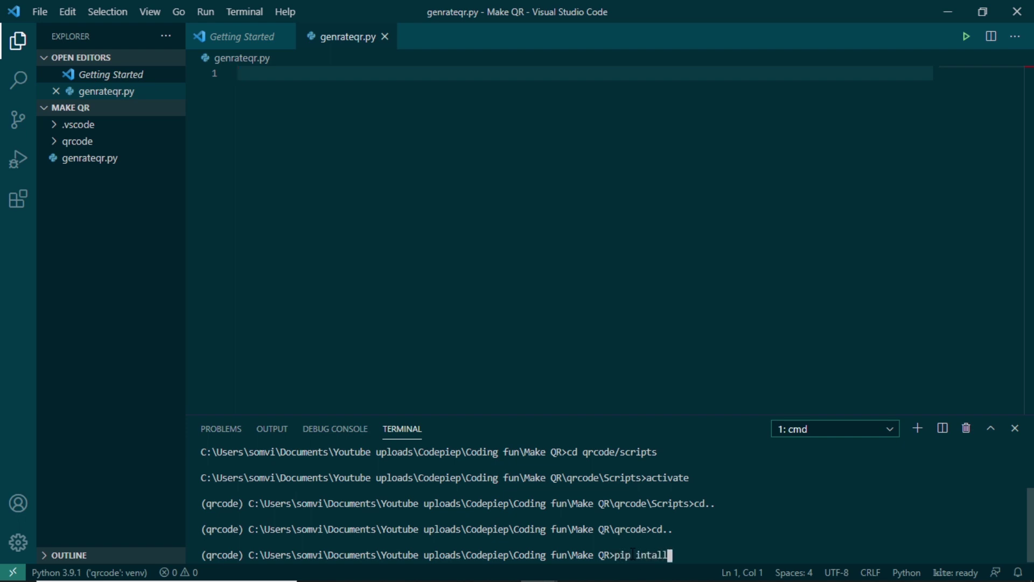
{"action": "type", "text": "qrcode["}
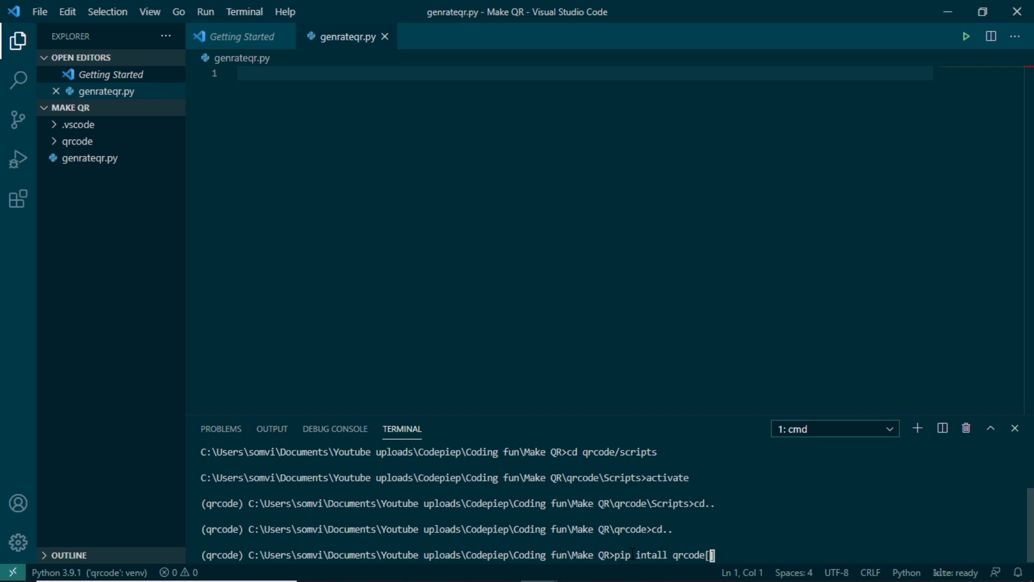
{"action": "type", "text": "pil]"}
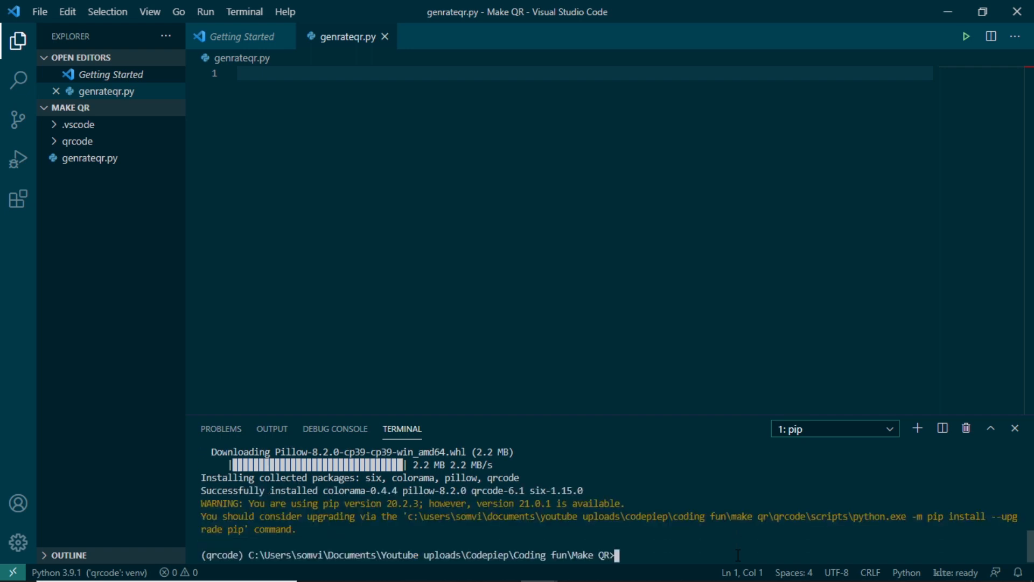
{"action": "left_click", "coordinate": [834, 428]}
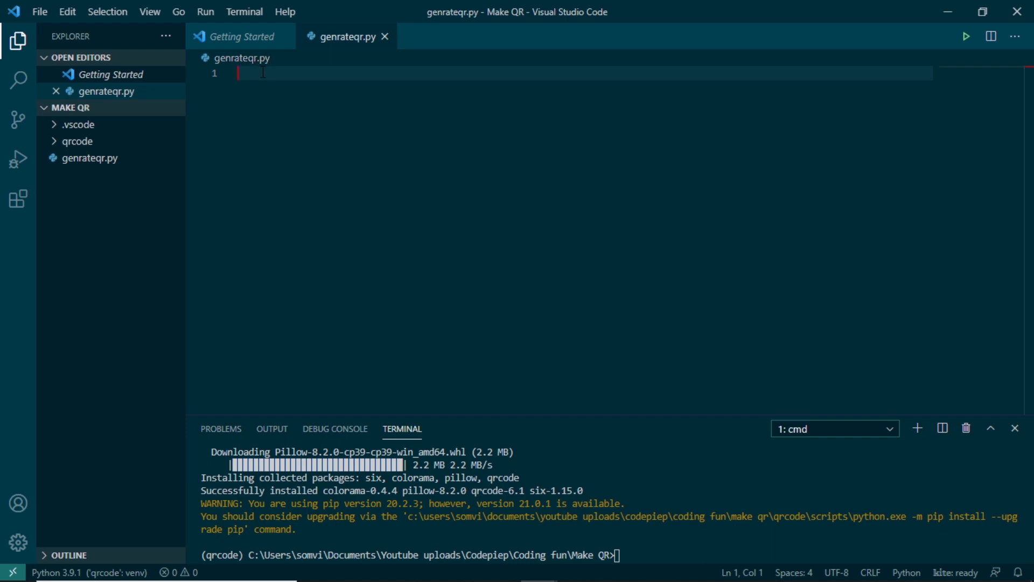
Step: Import qrcode and create a QRCode with version 1, ERROR_CORRECT_L, box size 10, border 4
{"action": "type", "text": "import"}
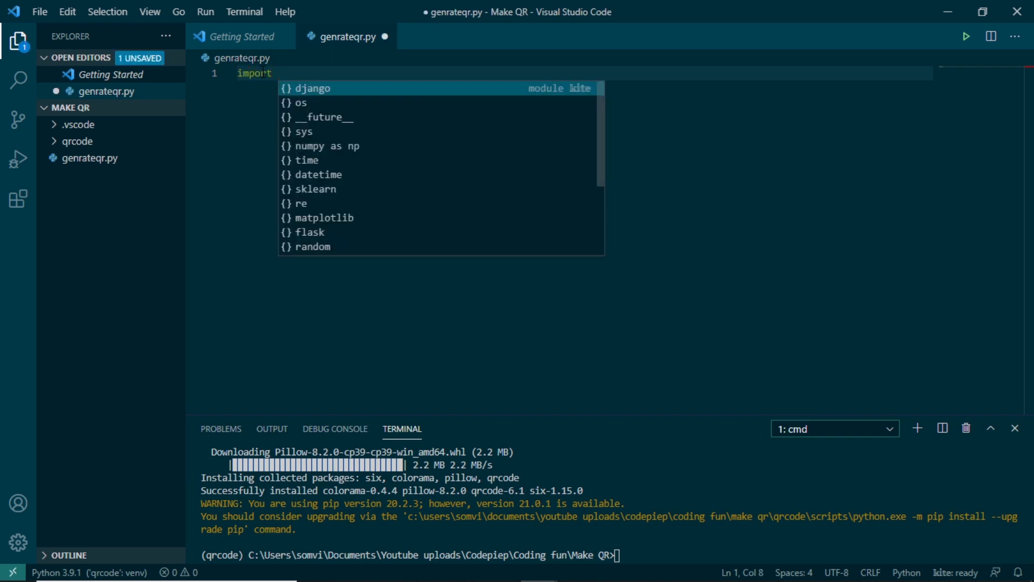
{"action": "type", "text": "qrcode"}
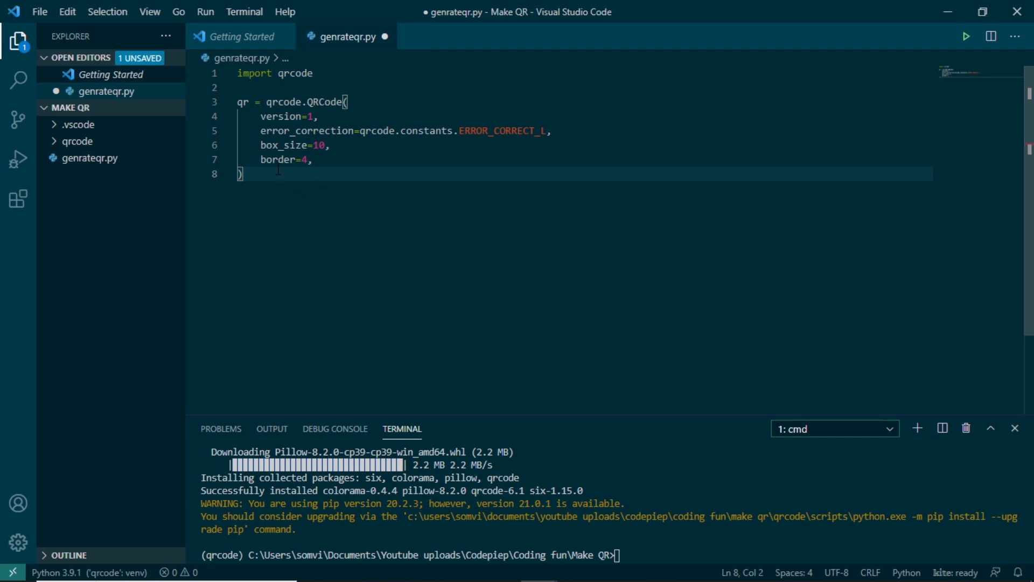
{"action": "mouse_move", "coordinate": [279, 201]}
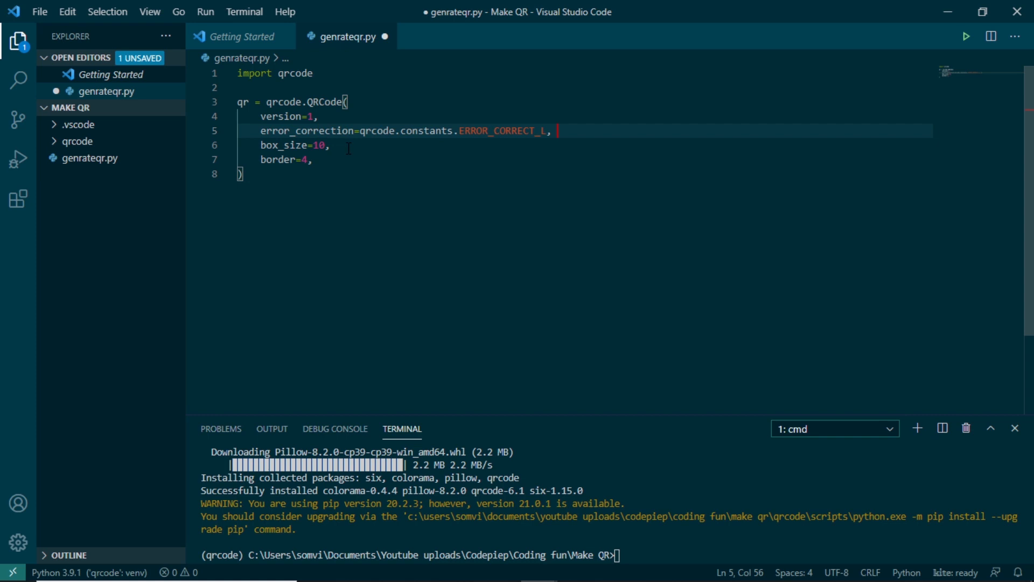
{"action": "mouse_move", "coordinate": [460, 146]}
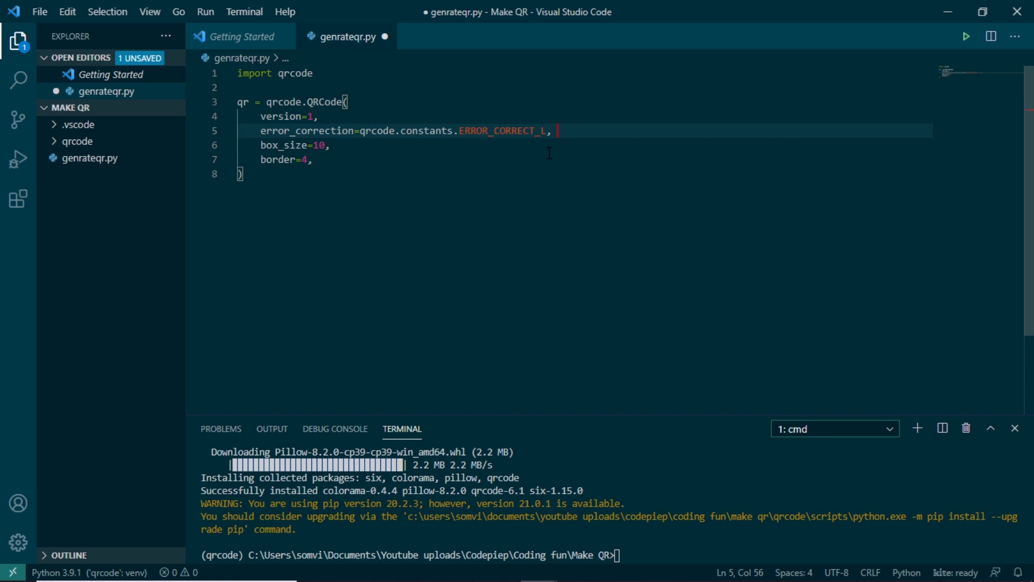
Step: Comment '#other contstants (M, Q, H)' on the error-correction line and add blank lines
{"action": "type", "text": "#other contstants (M,"}
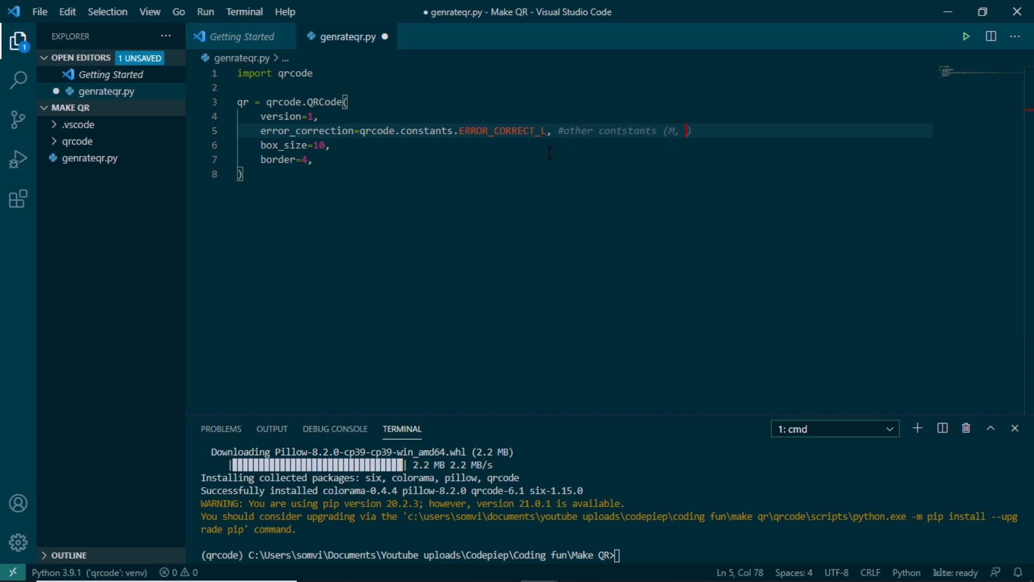
{"action": "type", "text": "Q, H"}
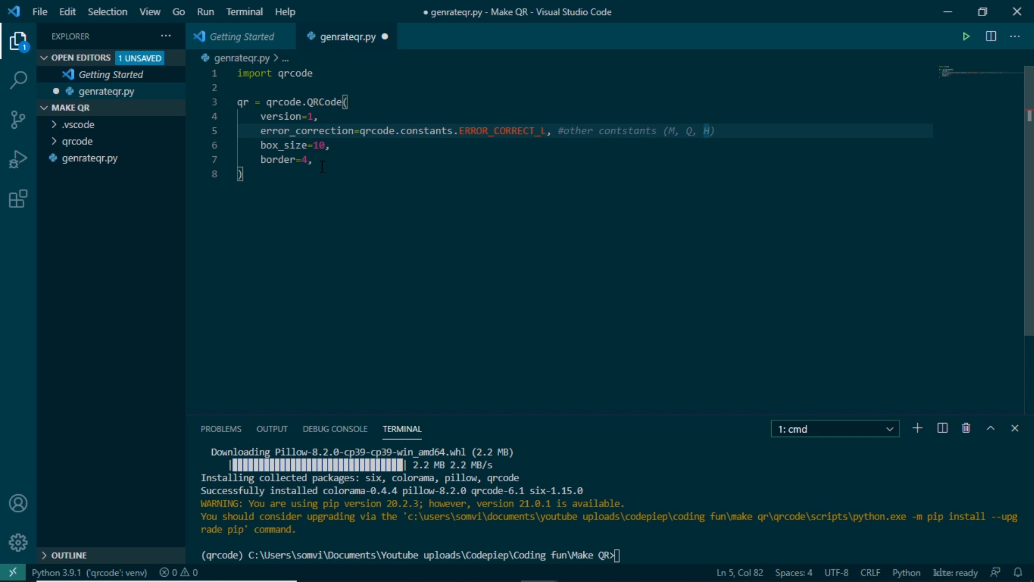
{"action": "key", "text": "Enter"}
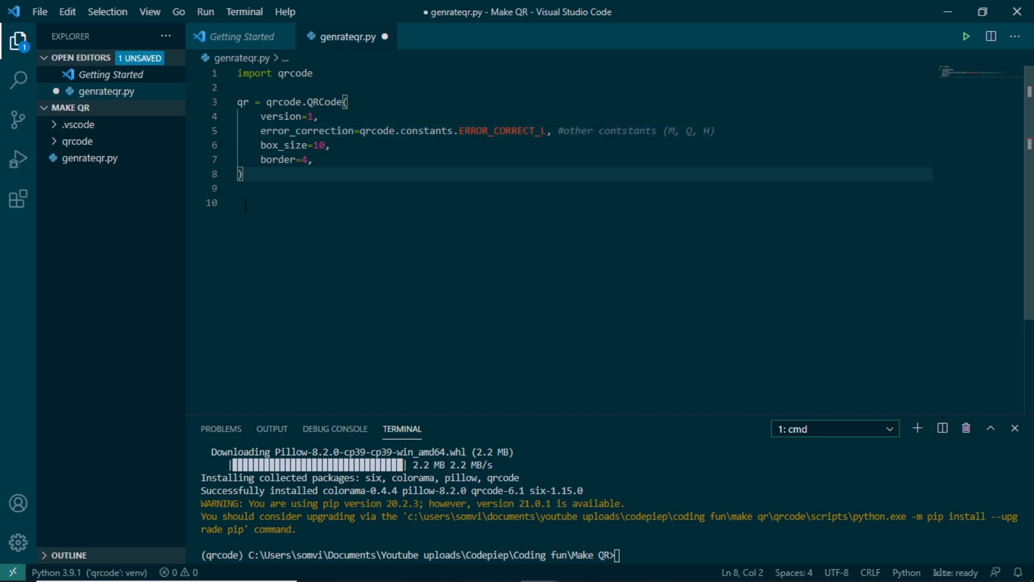
{"action": "key", "text": "enter"}
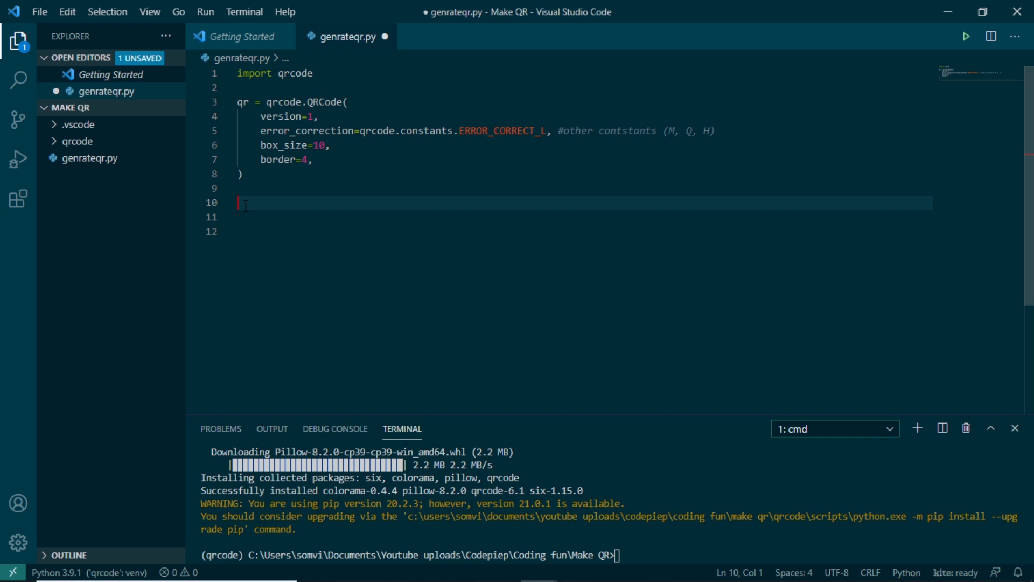
{"action": "type", "text": "qr.add_data('https://codepiep.com/"}
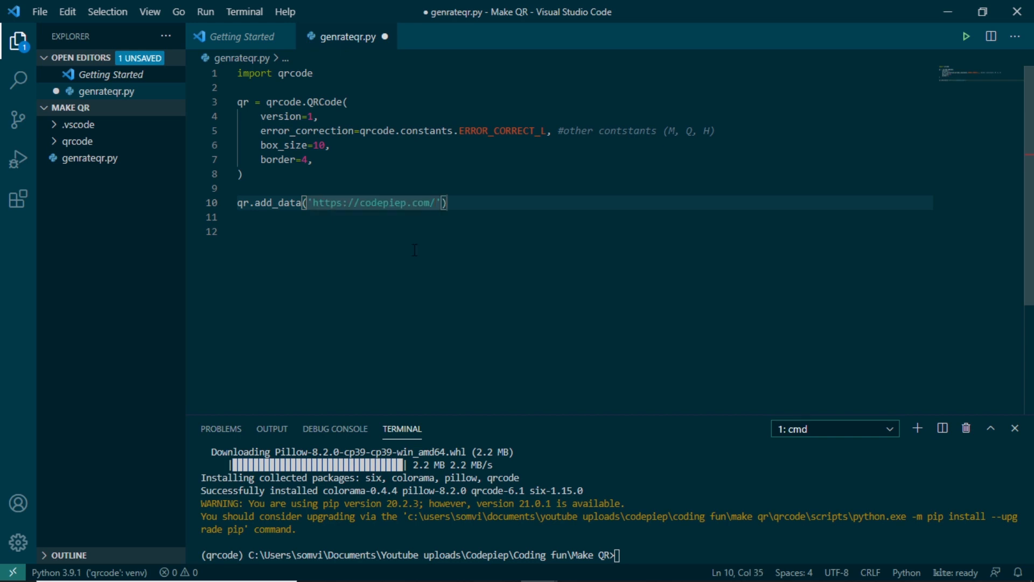
{"action": "key", "text": "Enter"}
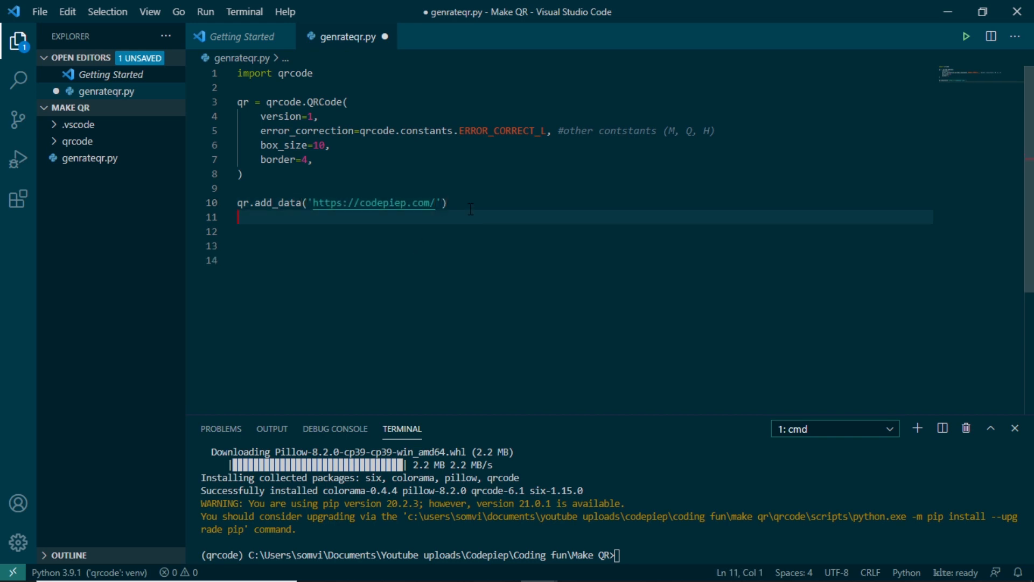
{"action": "type", "text": "qr.make(fit=True"}
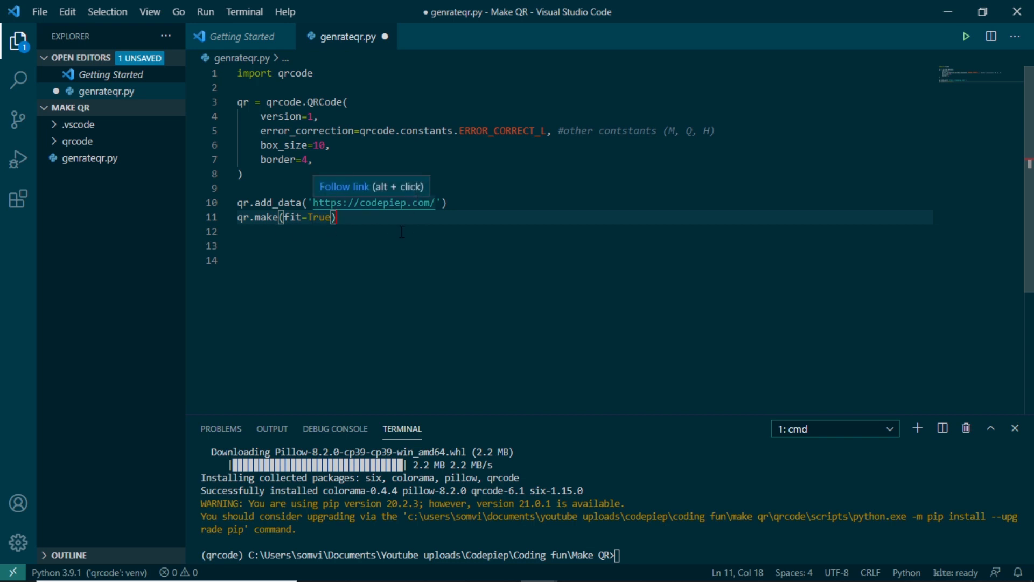
{"action": "mouse_move", "coordinate": [396, 250]}
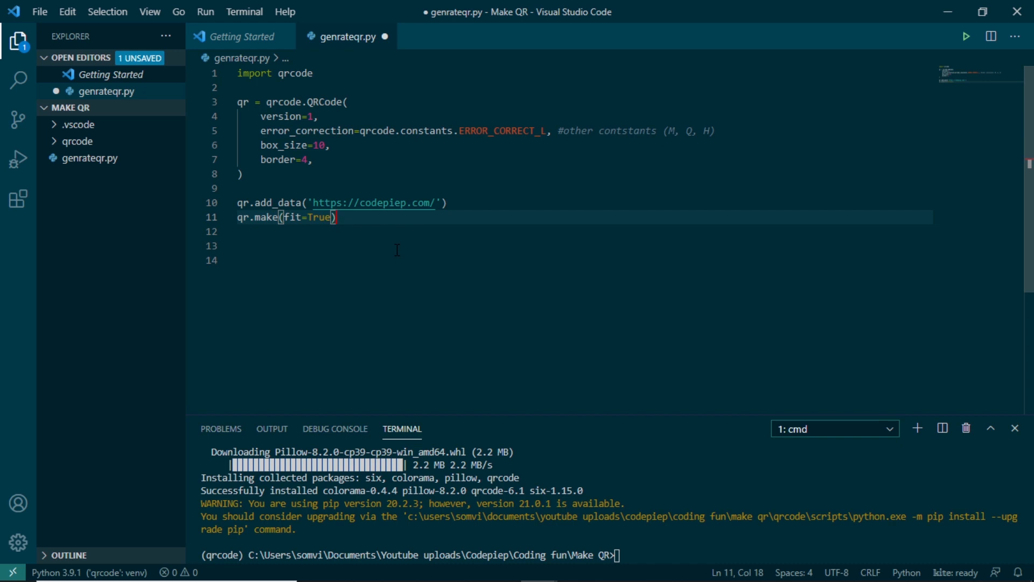
{"action": "mouse_move", "coordinate": [437, 413]}
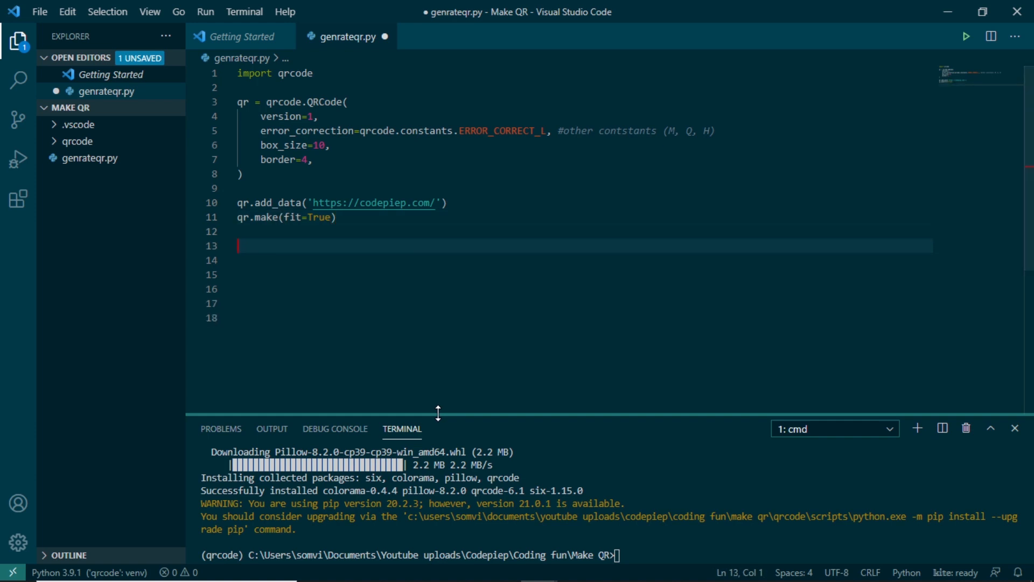
Step: Write img = qr.make_image(fill_color='black', back_color='white') and img.save('qrtest.png'), then save
{"action": "type", "text": "img"}
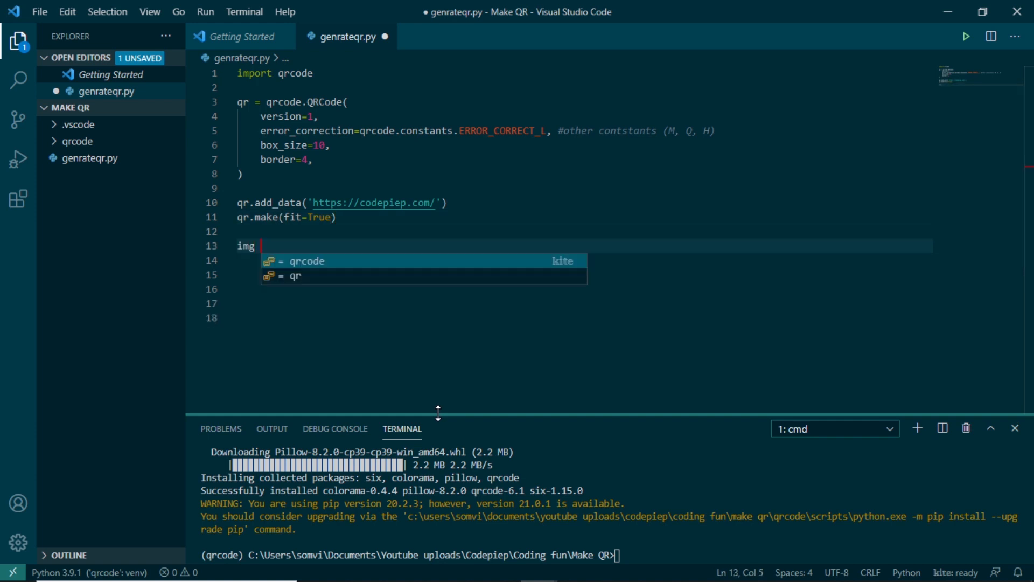
{"action": "type", "text": "= qr.make_image(fill_col"}
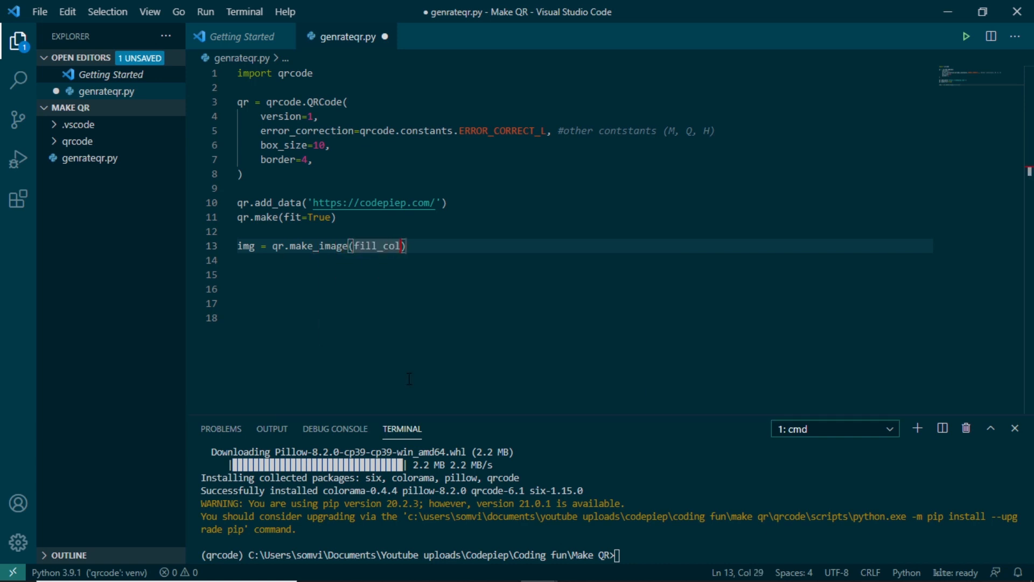
{"action": "type", "text": "or='black',"}
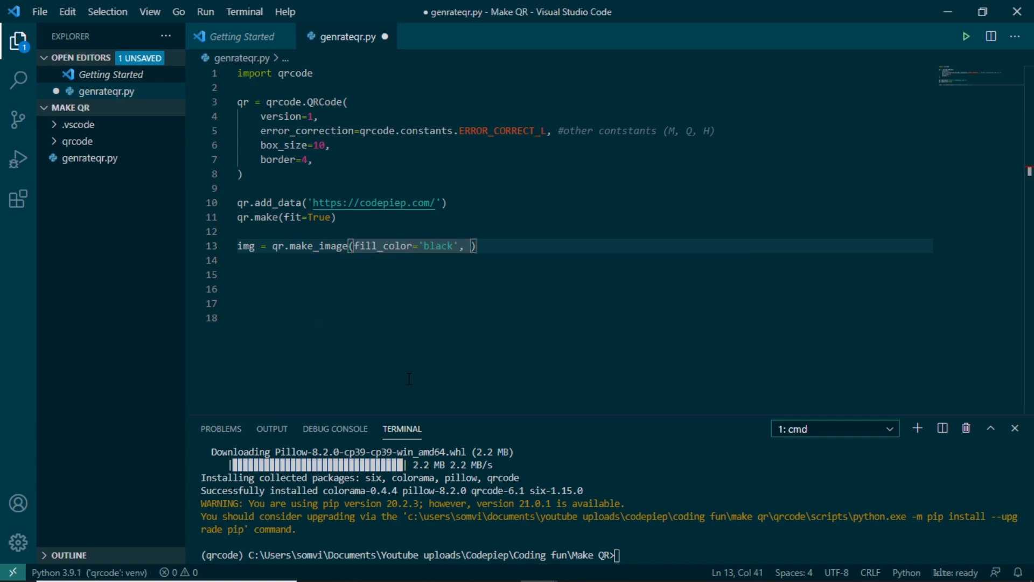
{"action": "type", "text": "back_gr"}
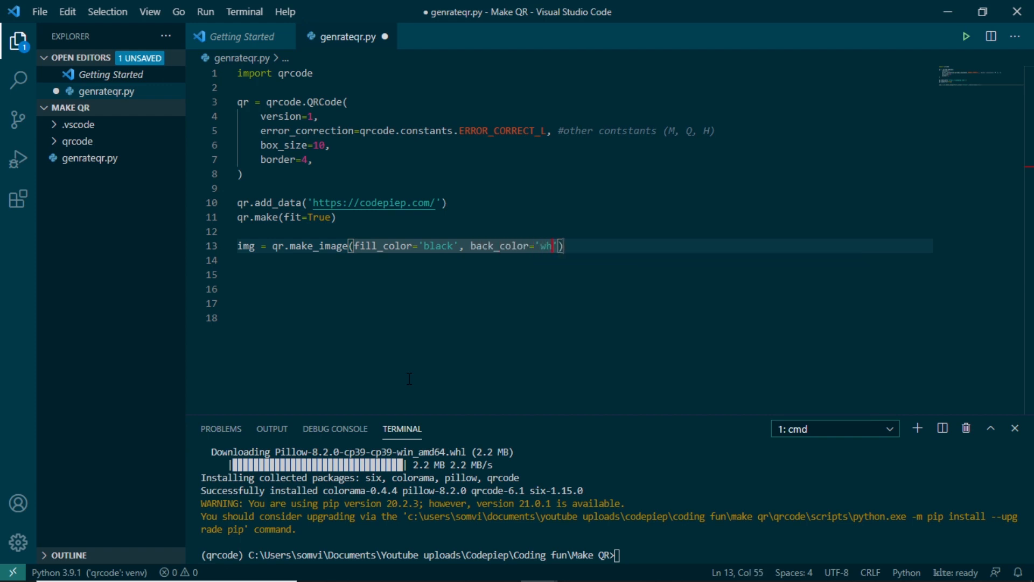
{"action": "type", "text": "ite"}
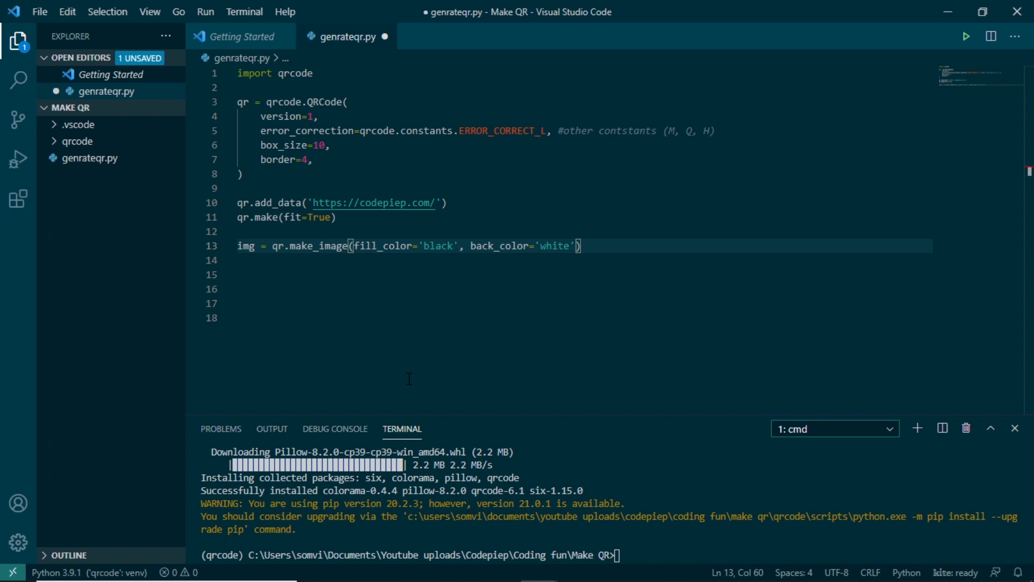
{"action": "type", "text": "img.sa"}
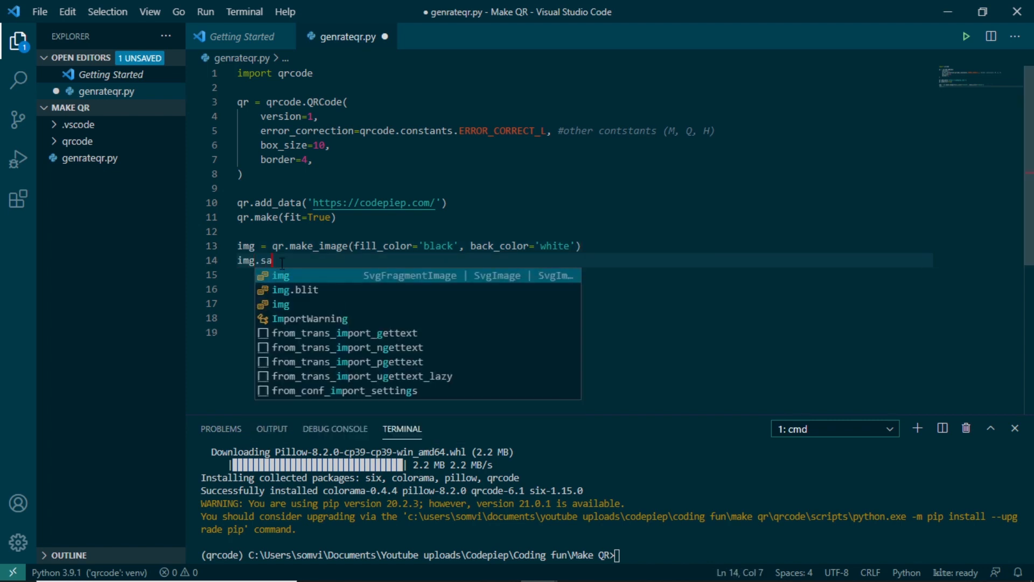
{"action": "type", "text": "ve('')"}
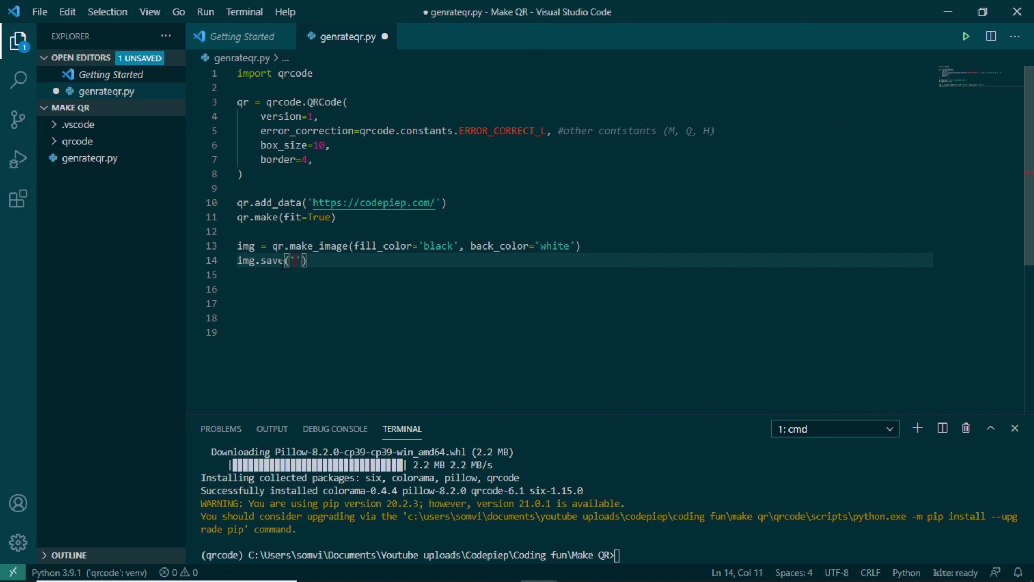
{"action": "type", "text": "qrtest.png"}
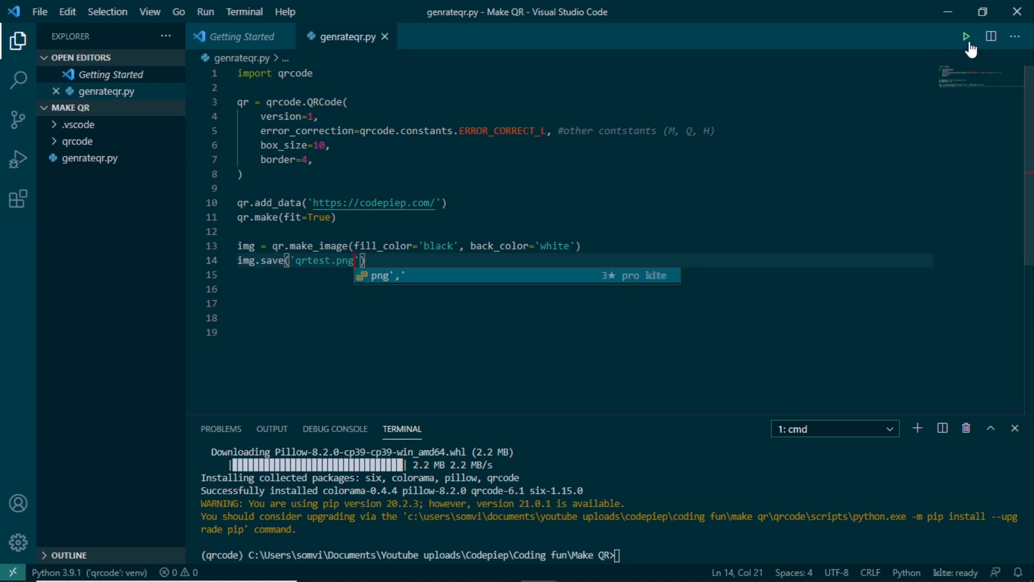
Step: Run genrateqr.py and open the generated qrtest.png from the Explorer
{"action": "left_click", "coordinate": [964, 36]}
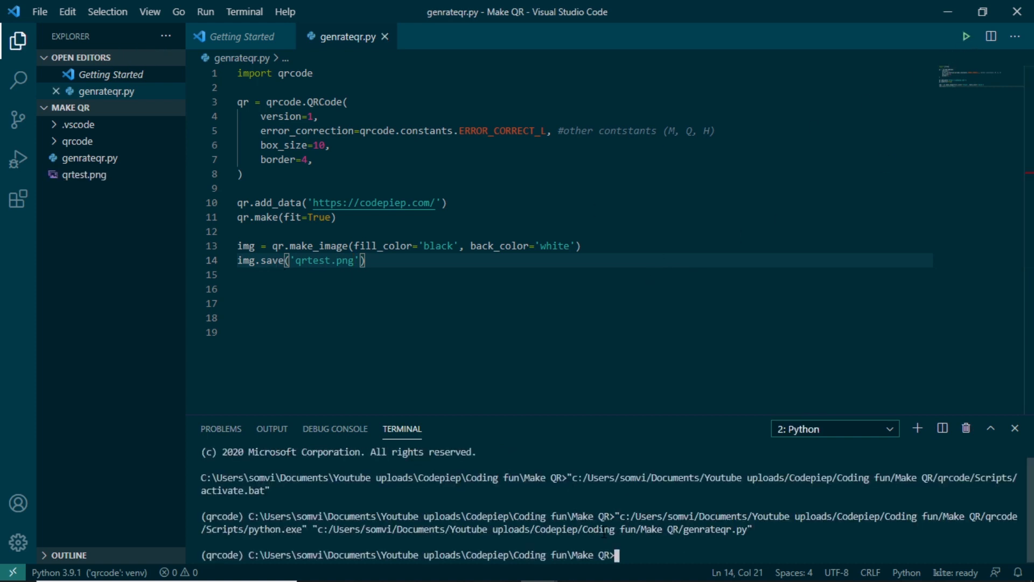
{"action": "mouse_move", "coordinate": [92, 196]}
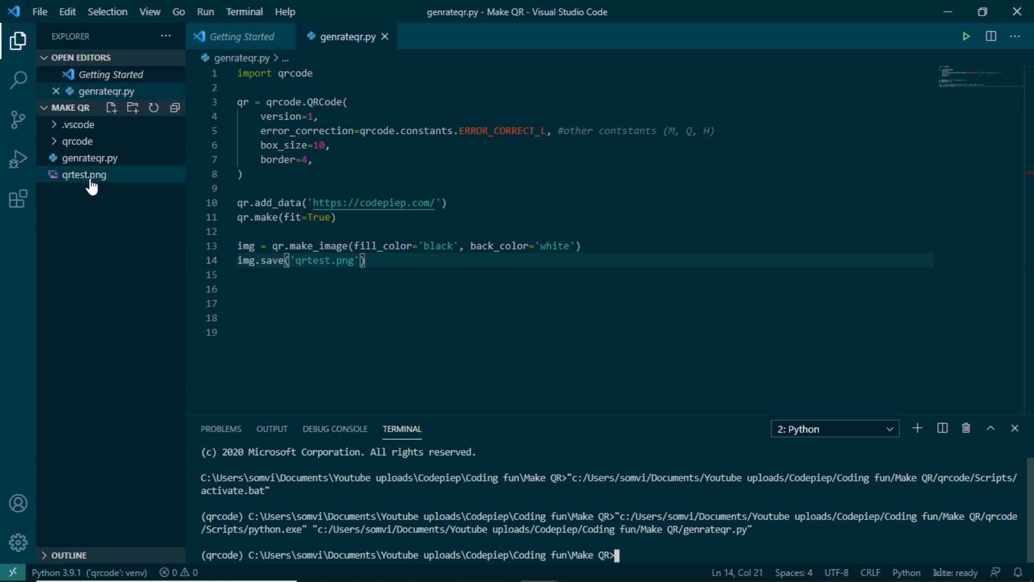
{"action": "left_click", "coordinate": [82, 173]}
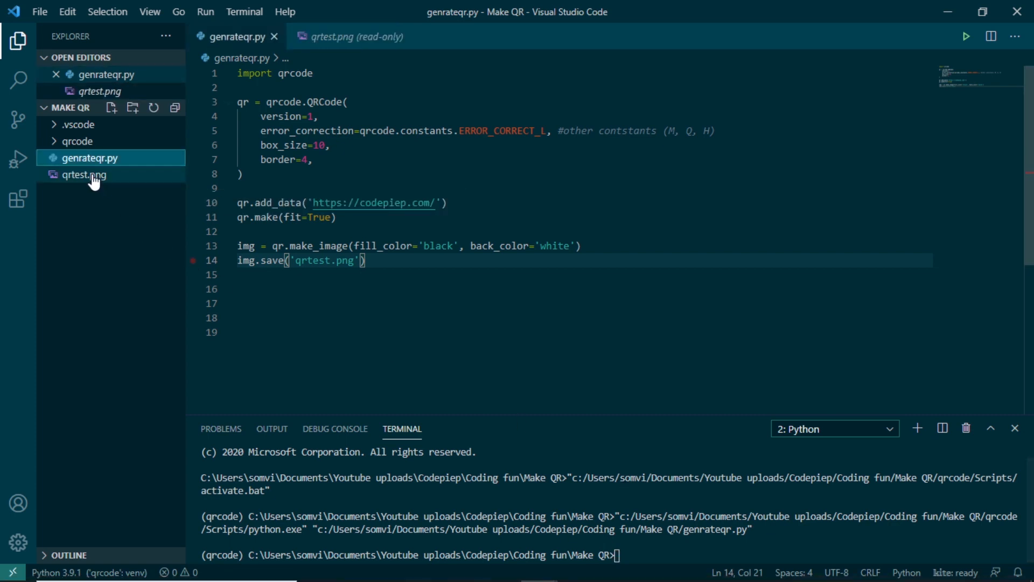
{"action": "left_click", "coordinate": [84, 174]}
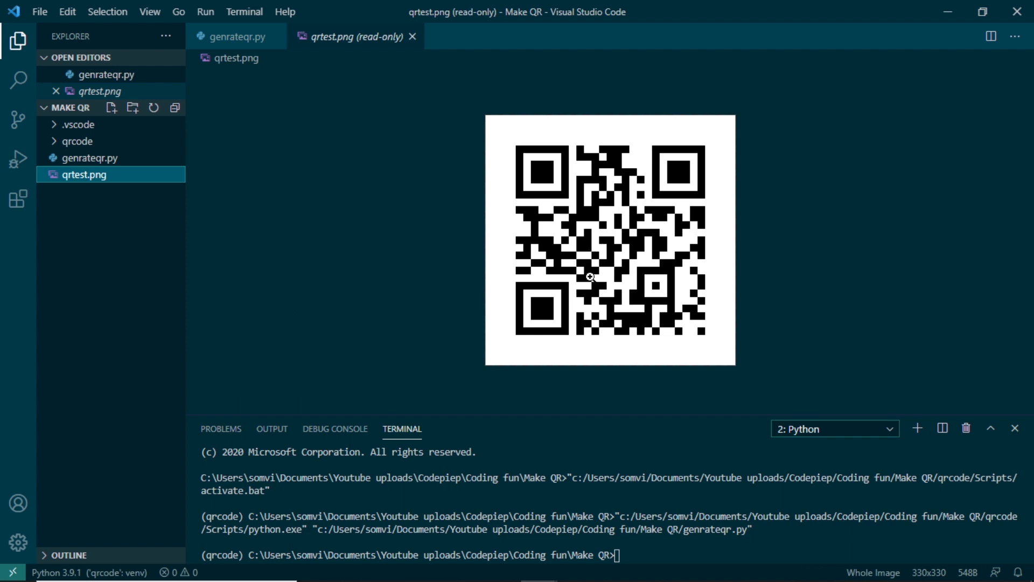
{"action": "mouse_move", "coordinate": [443, 282]}
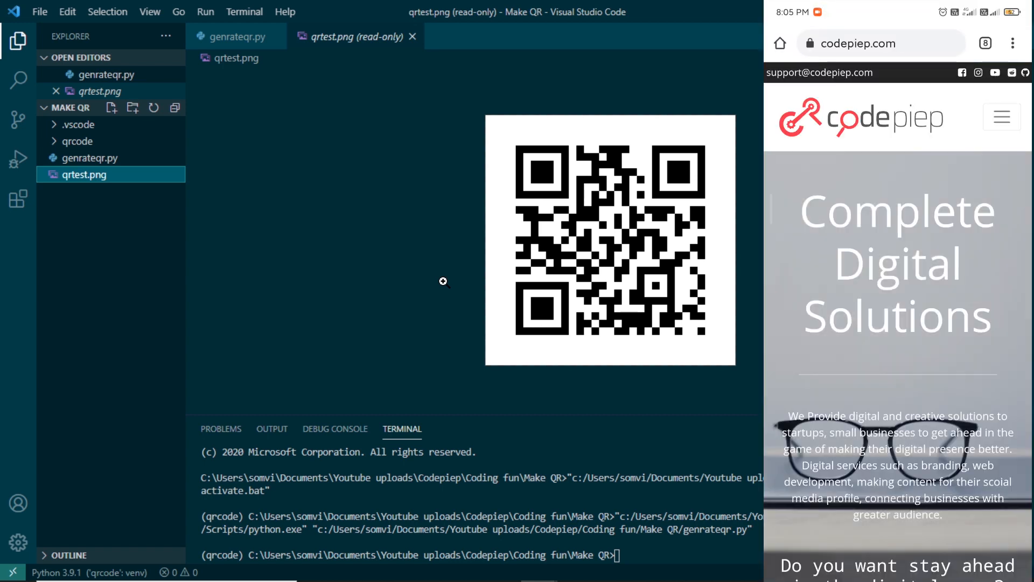
{"action": "scroll", "scroll_direction": "down", "scroll_amount": 3}
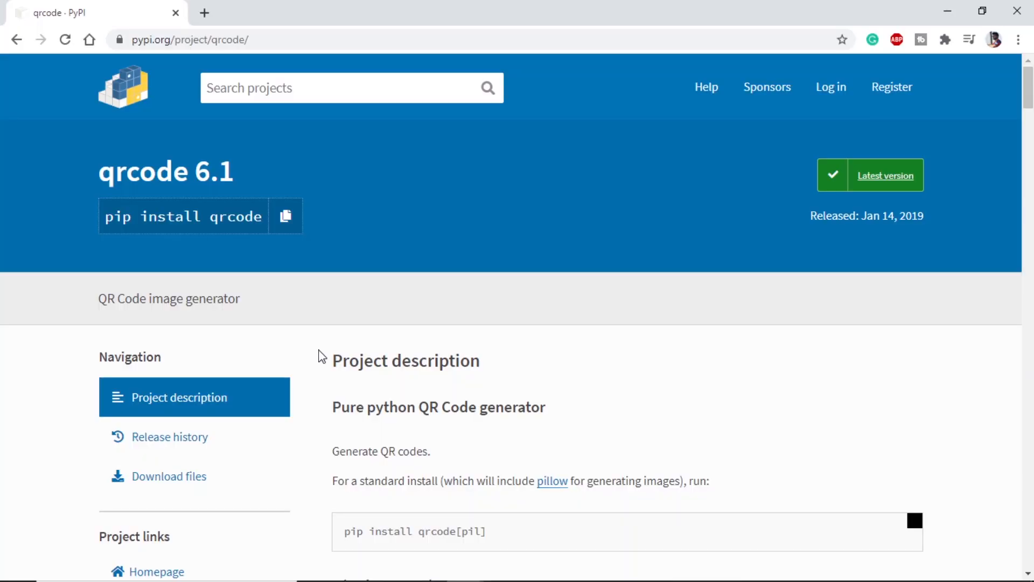
{"action": "mouse_move", "coordinate": [124, 160]}
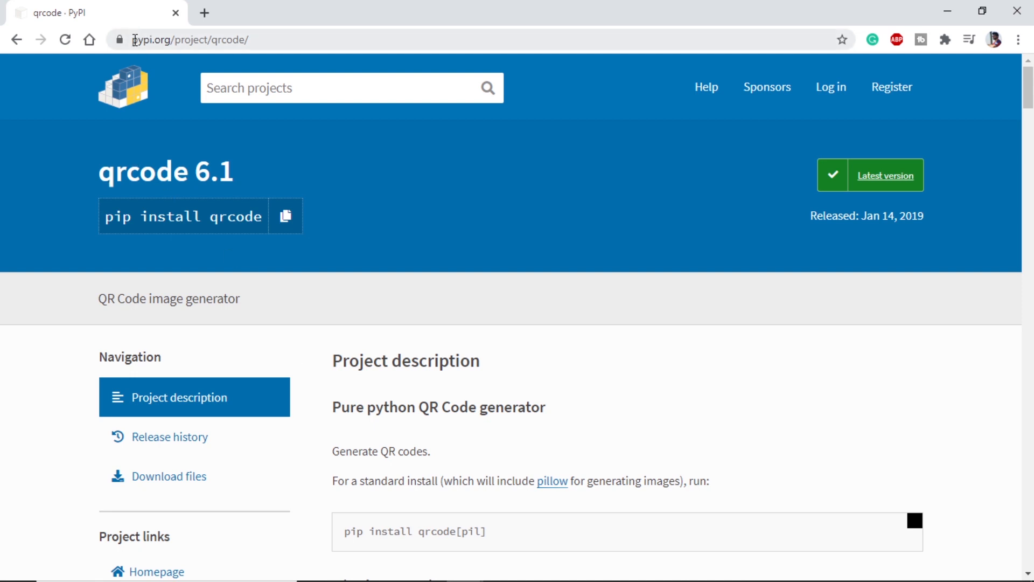
{"action": "mouse_move", "coordinate": [173, 84]}
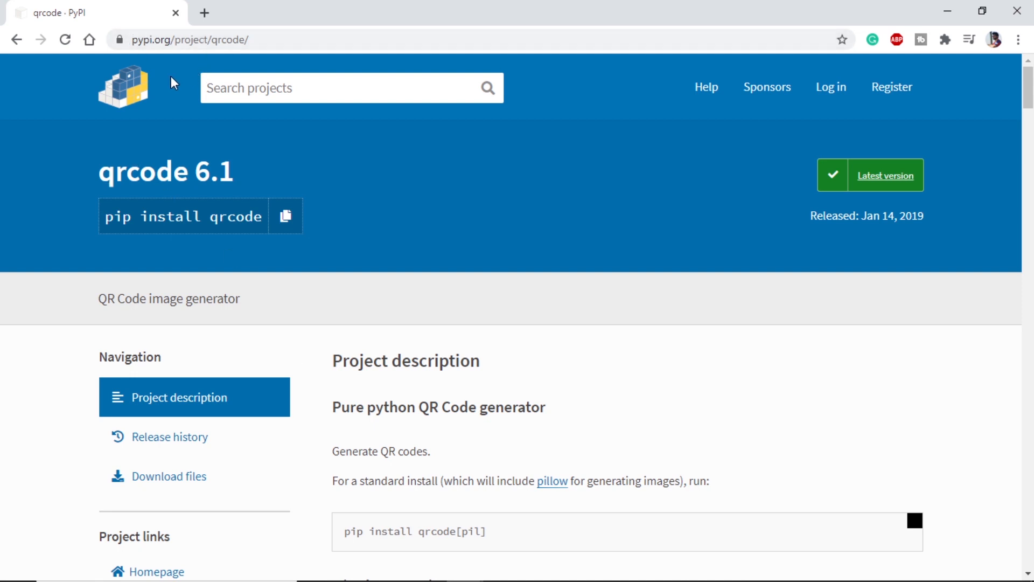
{"action": "mouse_move", "coordinate": [312, 400]}
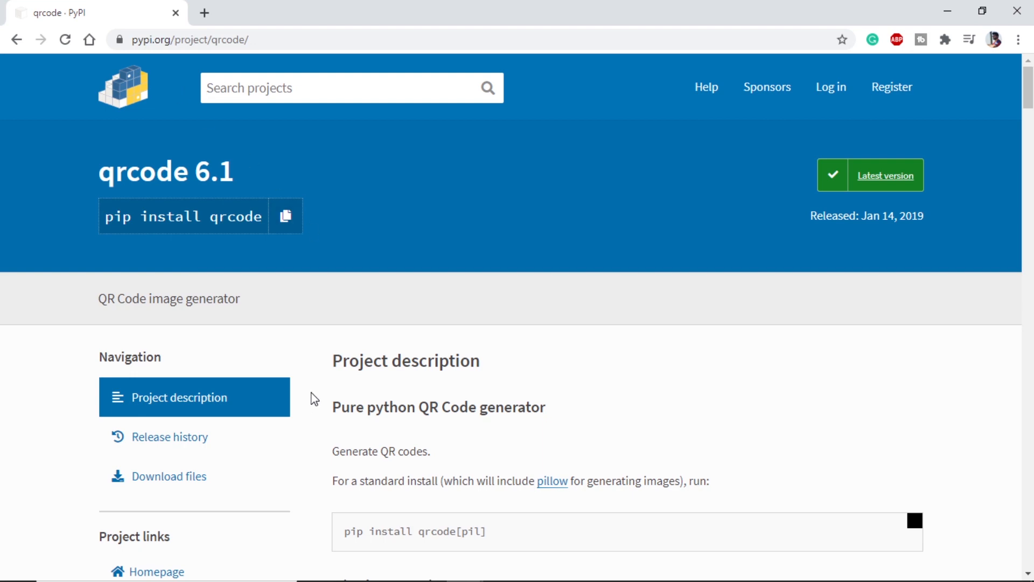
{"action": "scroll", "scroll_direction": "down", "scroll_amount": 3}
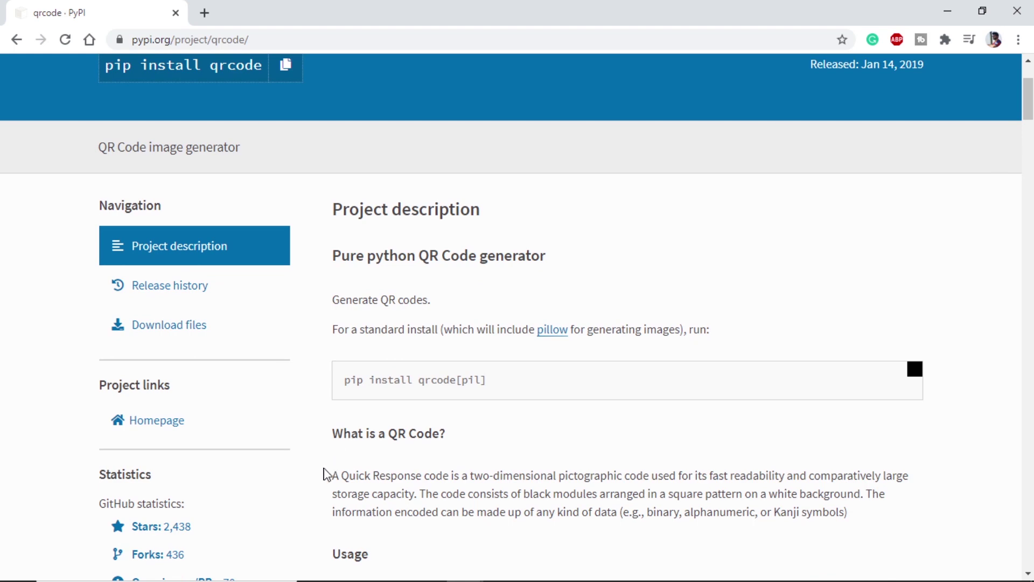
{"action": "scroll", "scroll_direction": "down", "scroll_amount": 3}
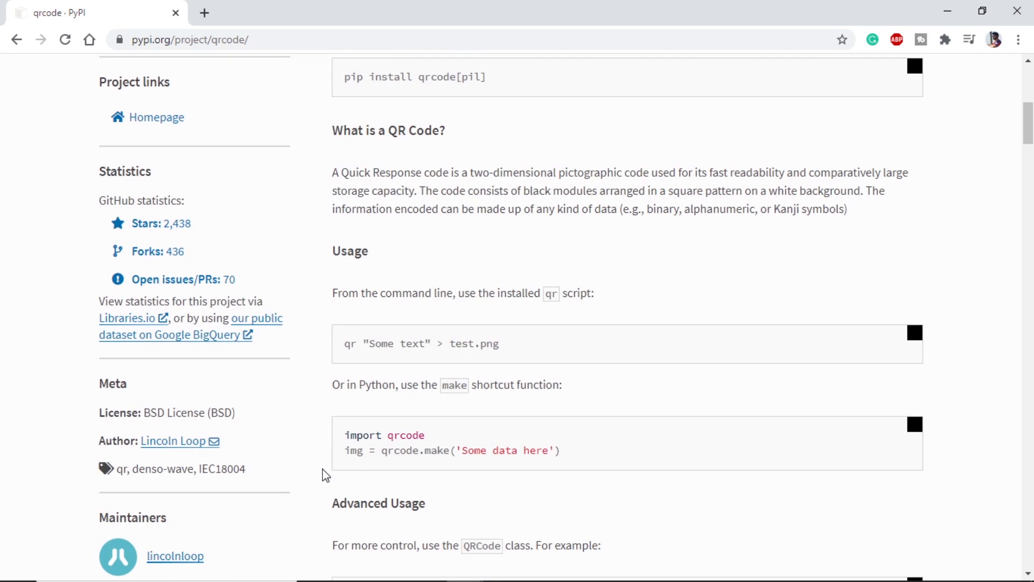
{"action": "mouse_move", "coordinate": [329, 484]}
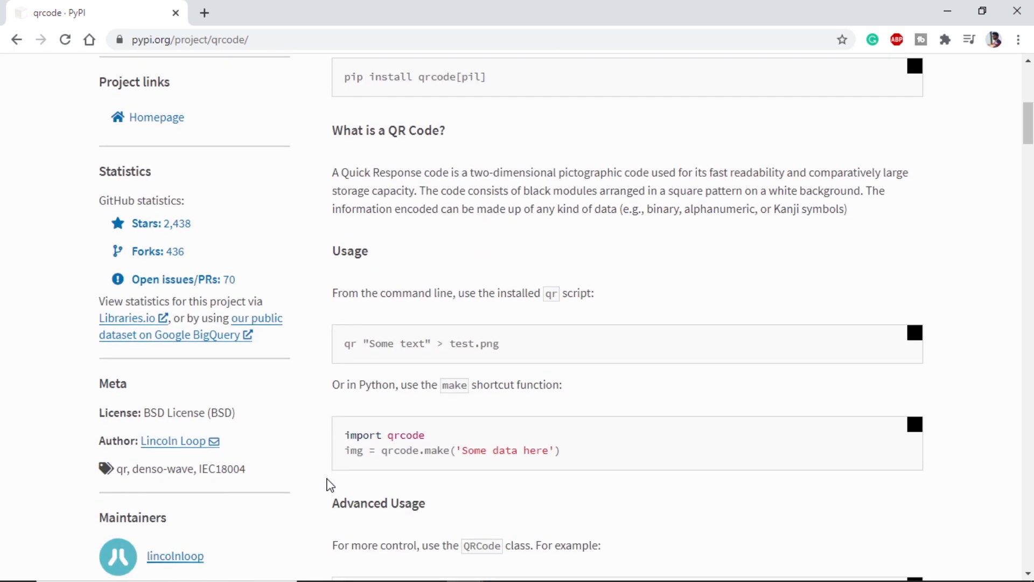
{"action": "scroll", "scroll_direction": "down", "scroll_amount": 3}
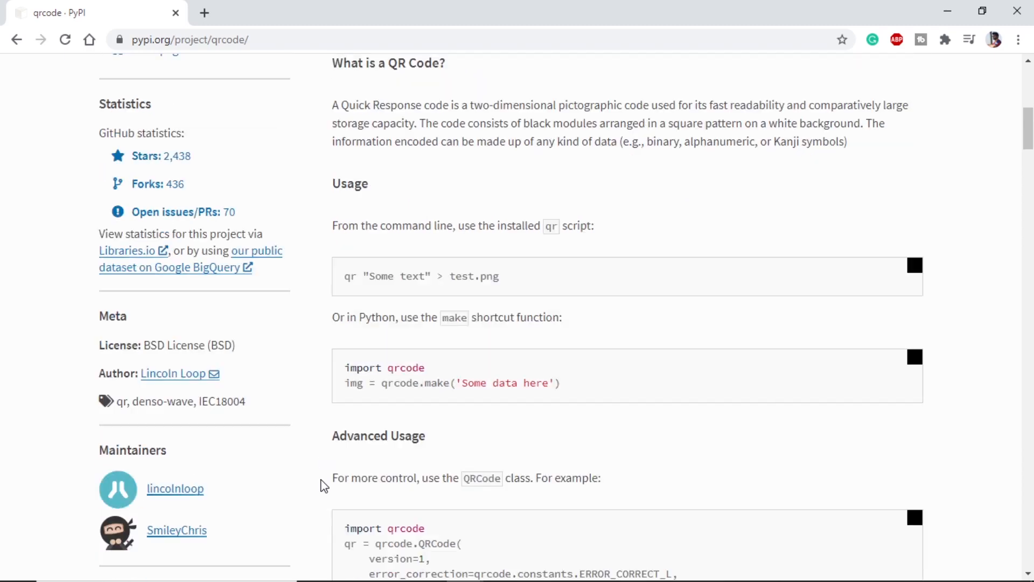